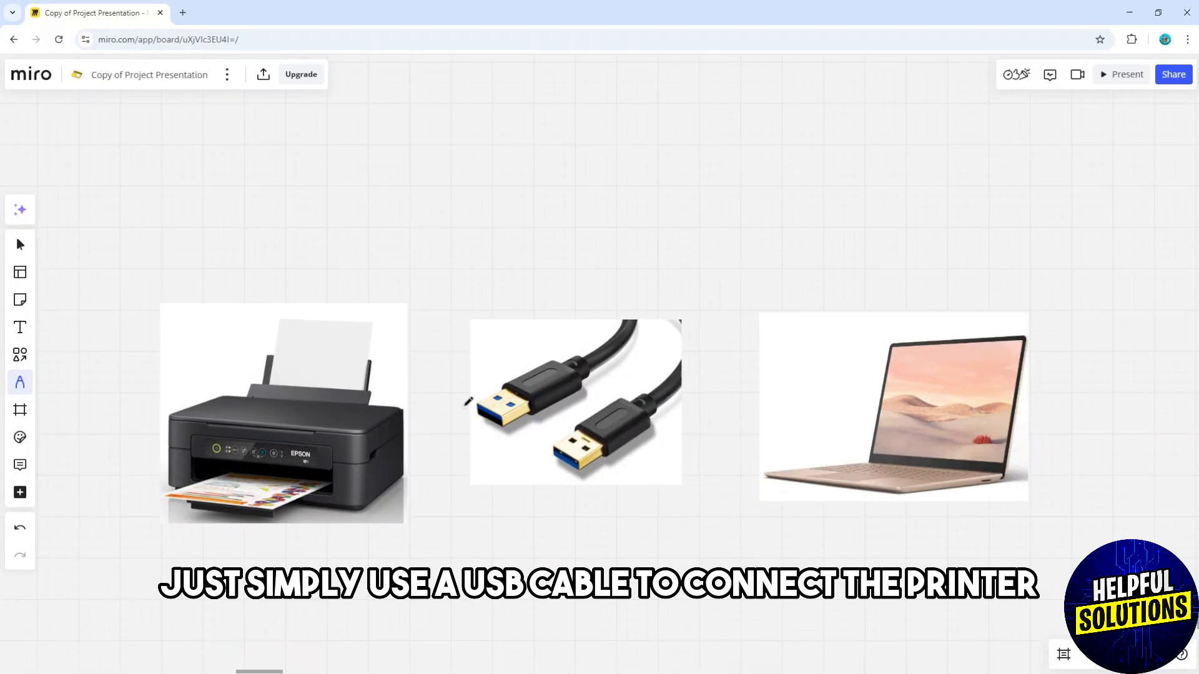
Draw red pen strokes forming an arrow from the USB cable image to the printer.
left_click_drag(466, 401, 394, 413)
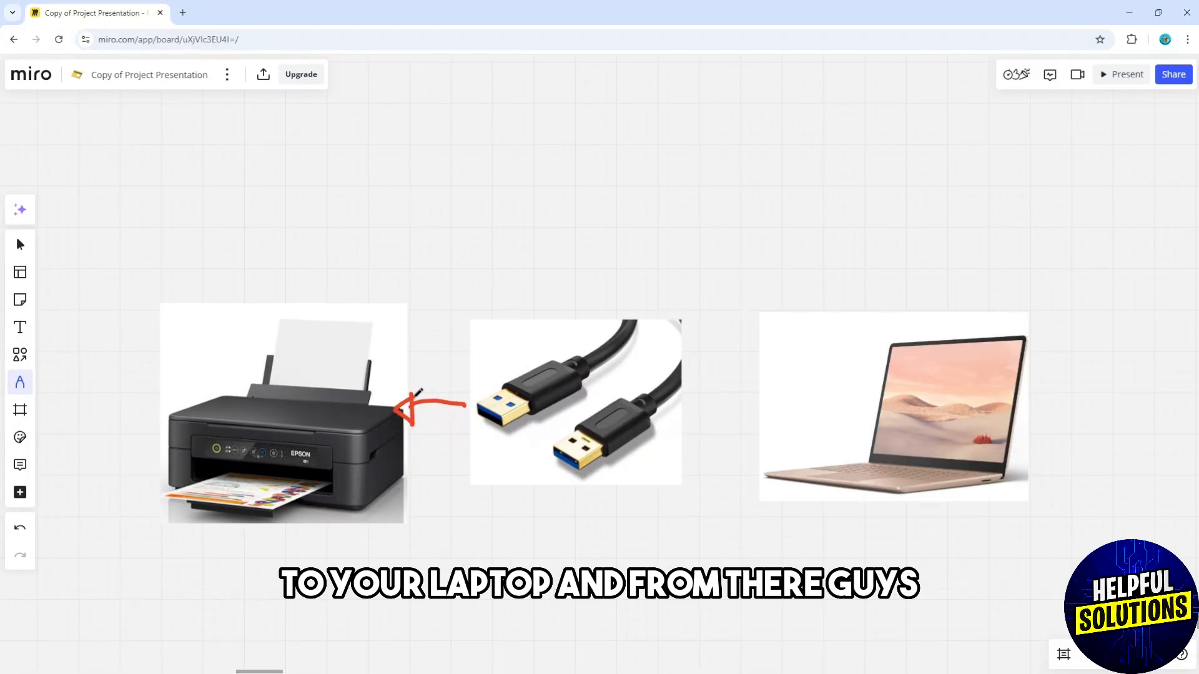
left_click_drag(634, 444, 780, 440)
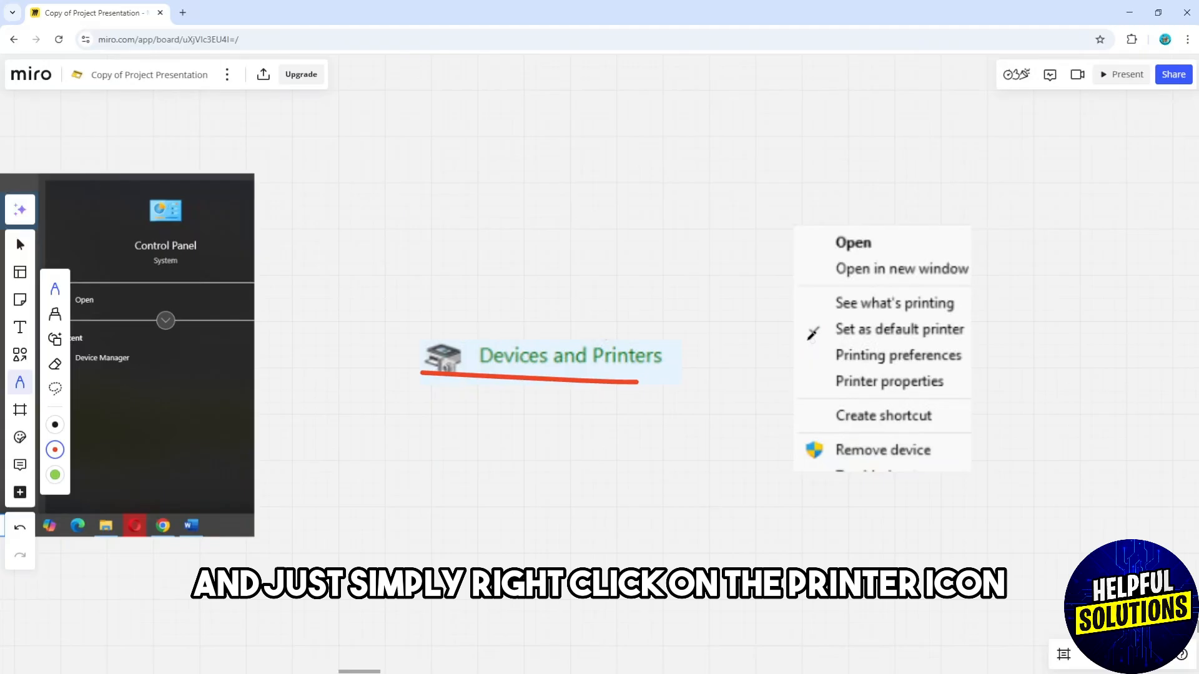
Mark 'Set as default printer' in red on the context-menu screenshot.
left_click_drag(794, 329, 971, 329)
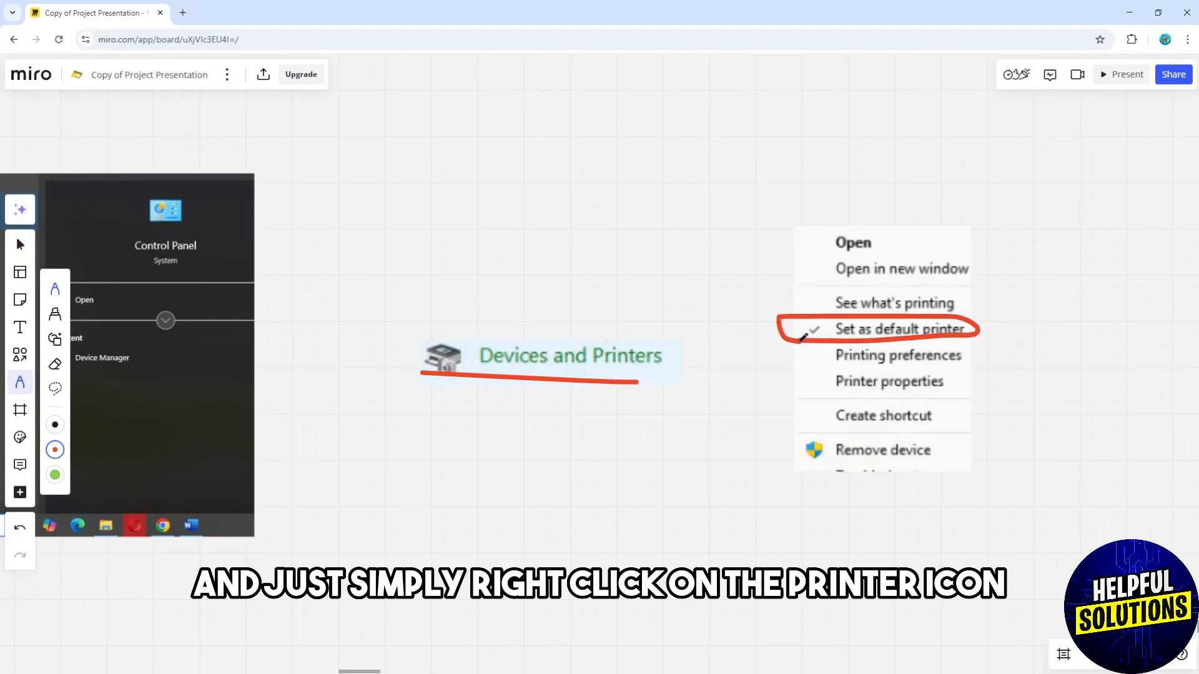